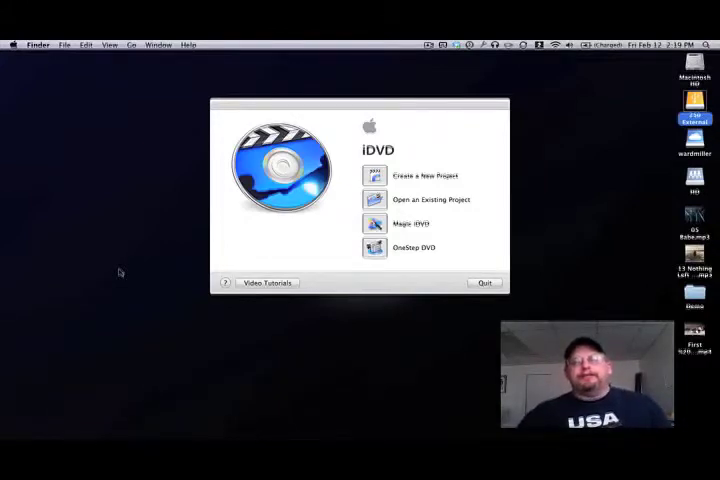
pyautogui.moveTo(456, 156)
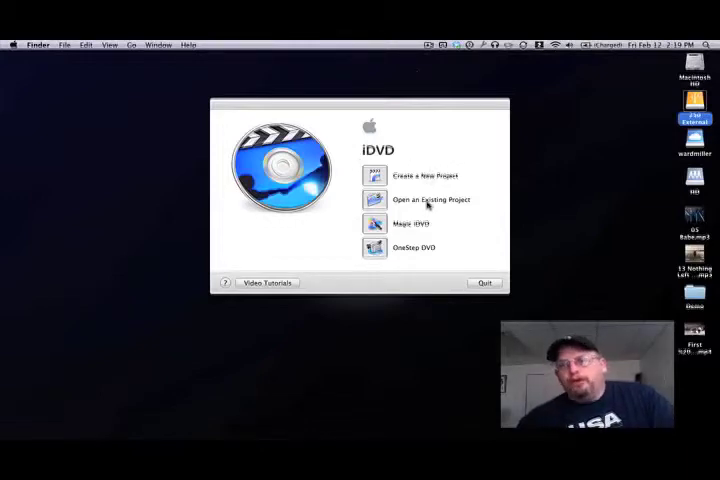
pyautogui.moveTo(418, 222)
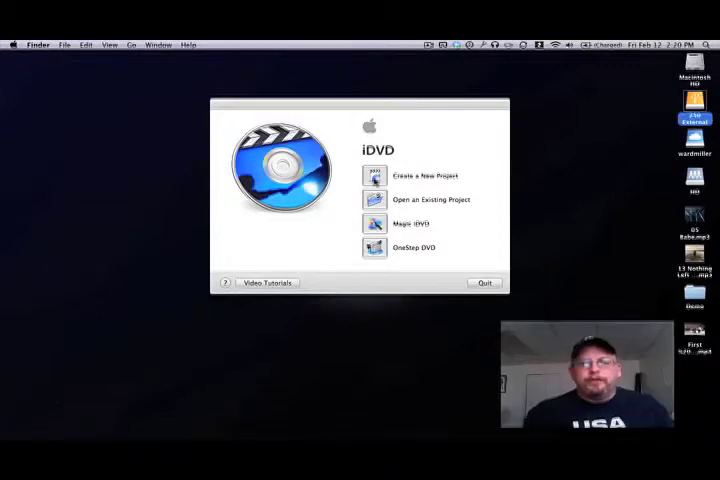
# Start a new project, name it 'Our Wedding' and choose the Widescreen (16:9) aspect ratio
pyautogui.click(420, 176)
pyautogui.write('Our ')
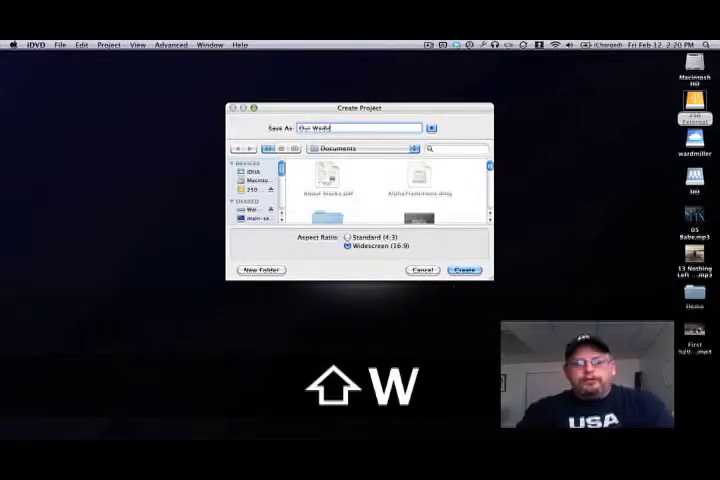
pyautogui.write('Wedding')
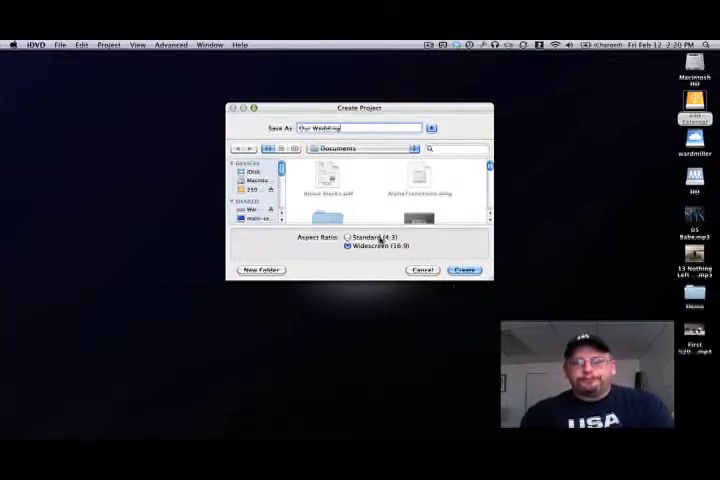
pyautogui.click(348, 246)
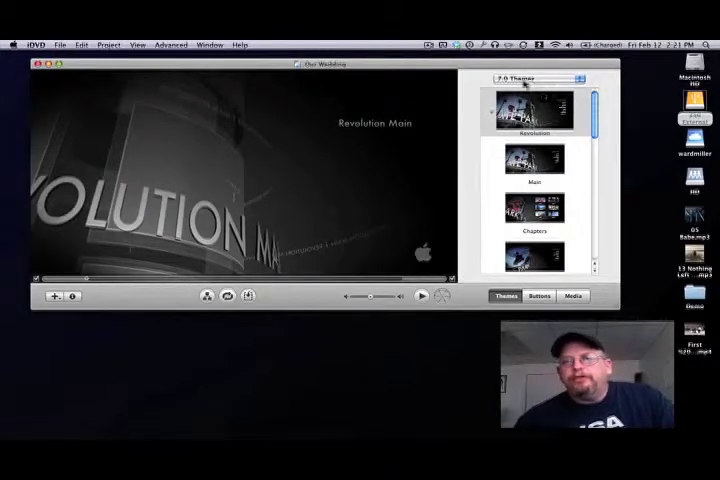
pyautogui.moveTo(540, 100)
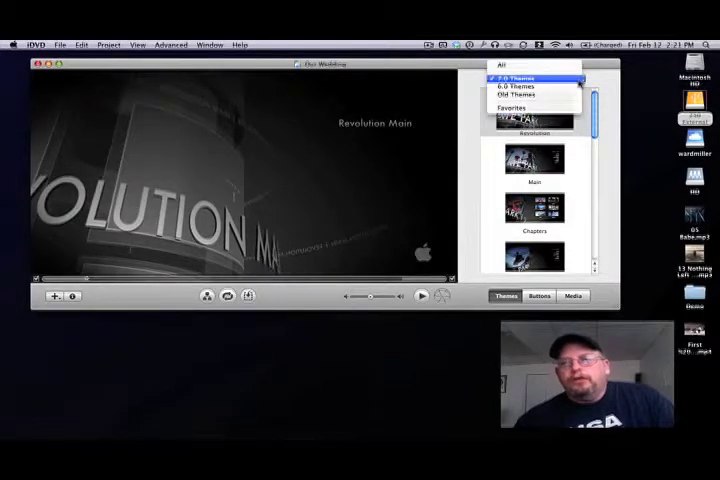
pyautogui.click(516, 86)
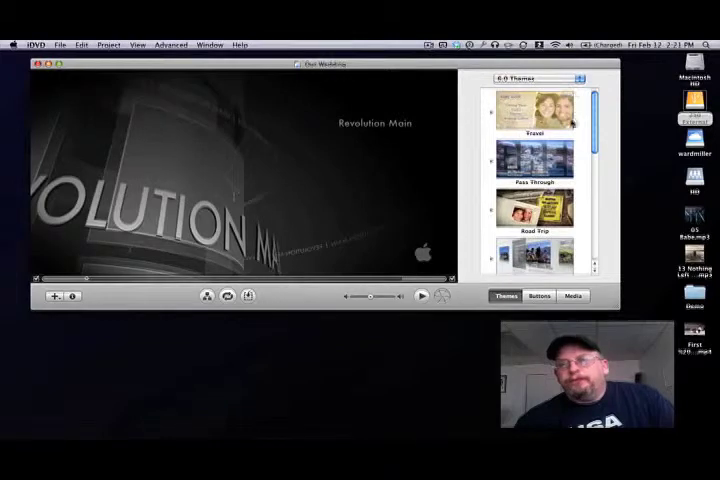
pyautogui.scroll(-3)
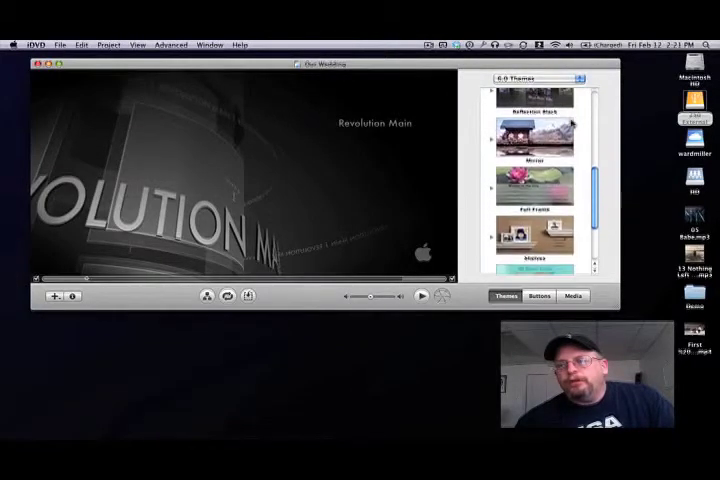
pyautogui.scroll(-3)
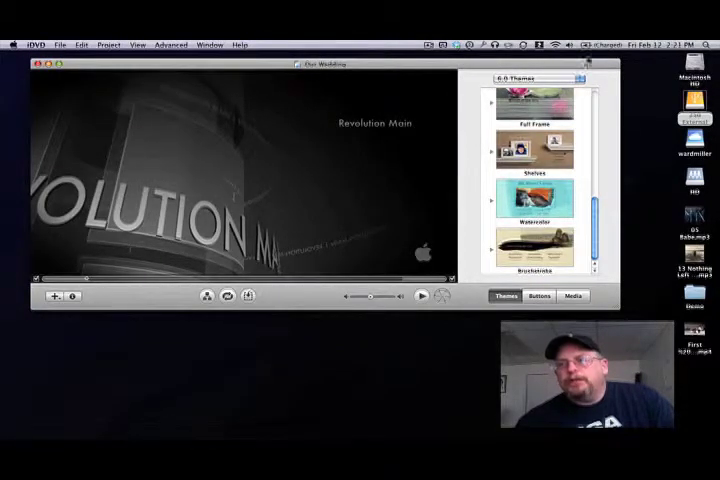
pyautogui.click(538, 80)
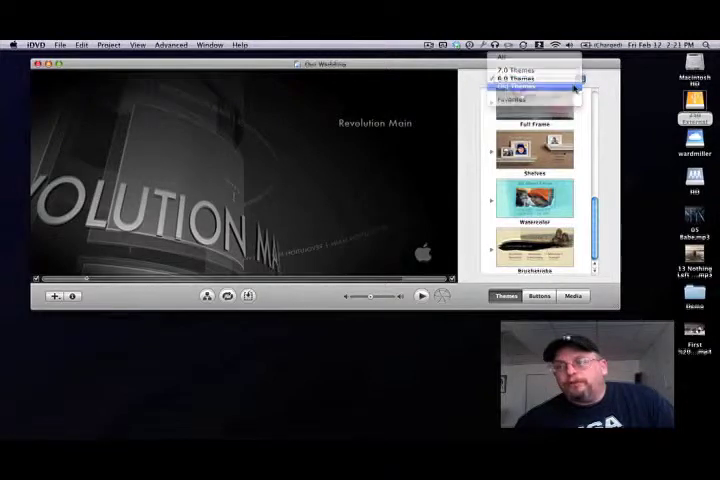
pyautogui.click(538, 78)
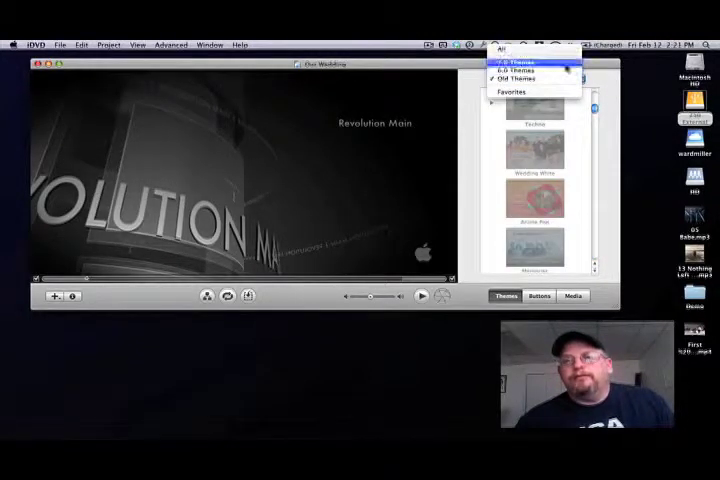
pyautogui.click(512, 58)
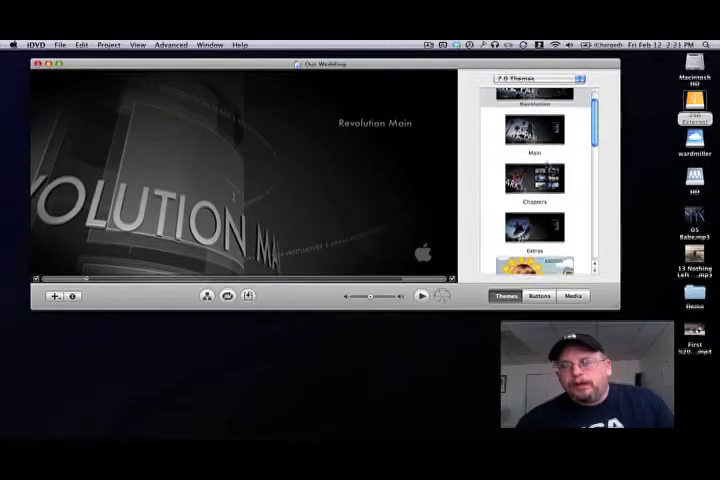
pyautogui.scroll(-3)
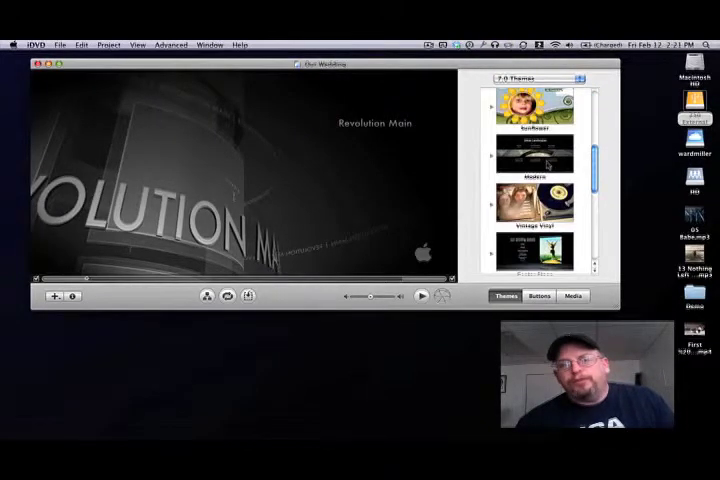
pyautogui.scroll(-3)
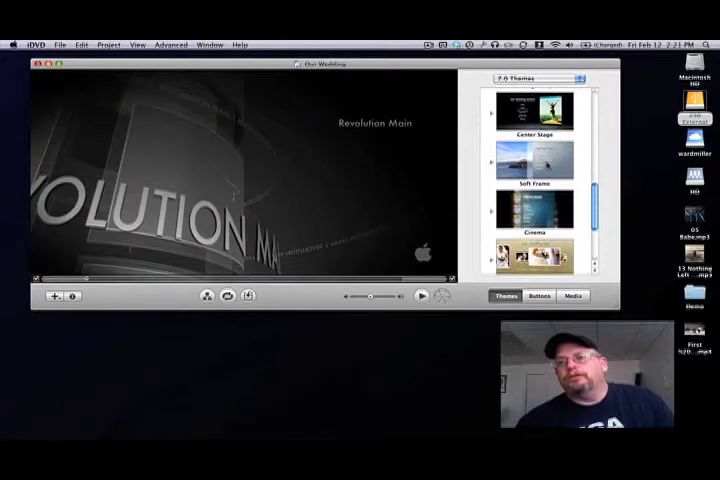
pyautogui.scroll(-3)
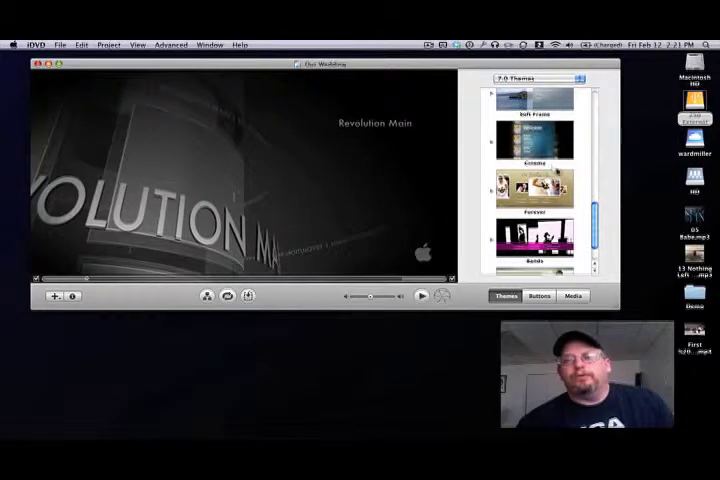
pyautogui.scroll(-3)
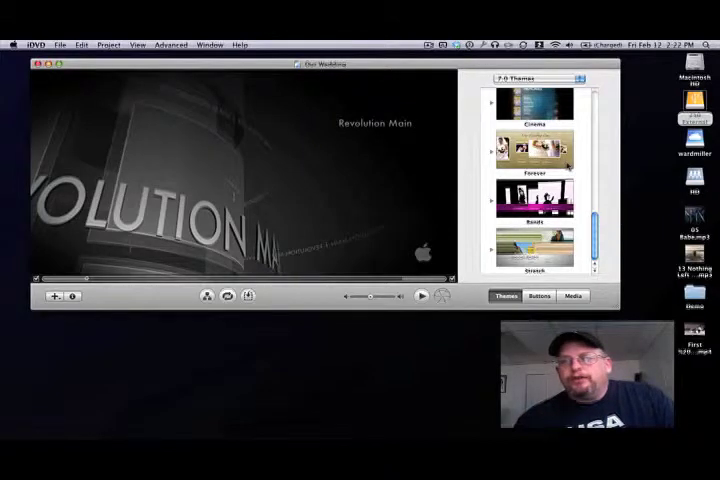
# Apply the Forever theme and edit its drop zones to place the wedding photos
pyautogui.click(536, 150)
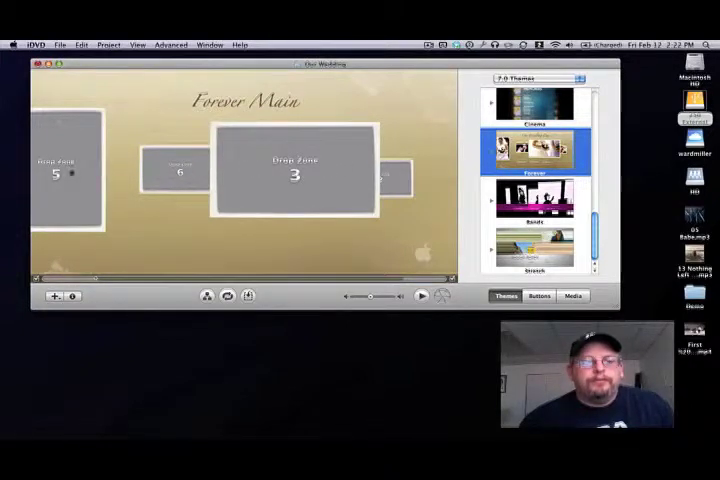
pyautogui.moveTo(344, 184)
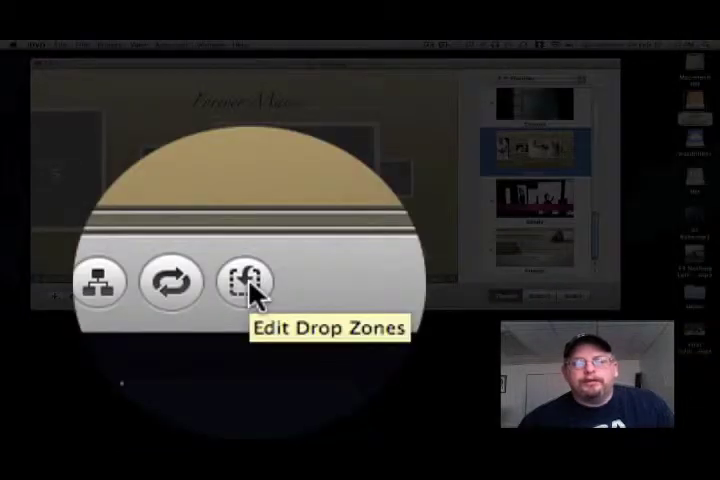
pyautogui.click(244, 282)
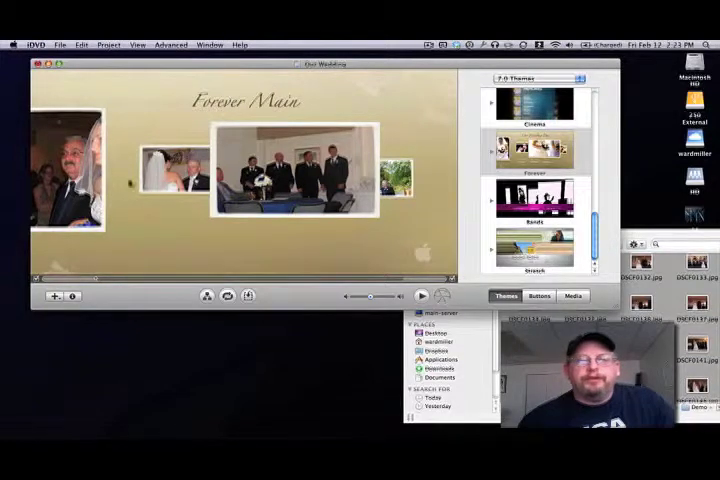
# Close the Finder window holding the wedding photos
pyautogui.click(418, 296)
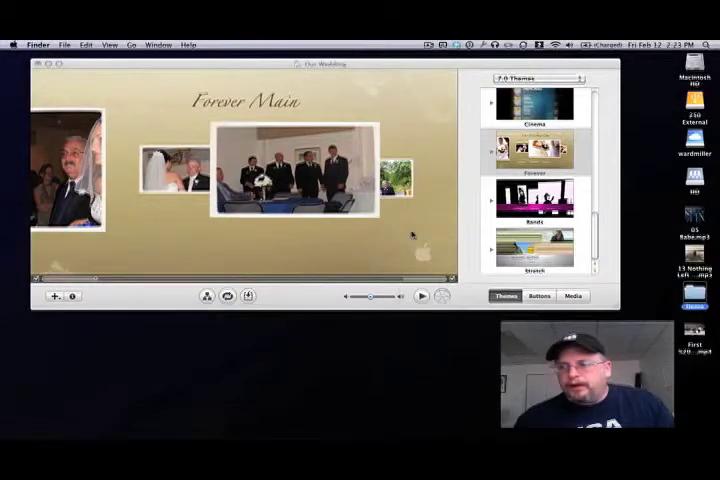
# Turn on Motion to play the Forever menu's animation
pyautogui.click(692, 270)
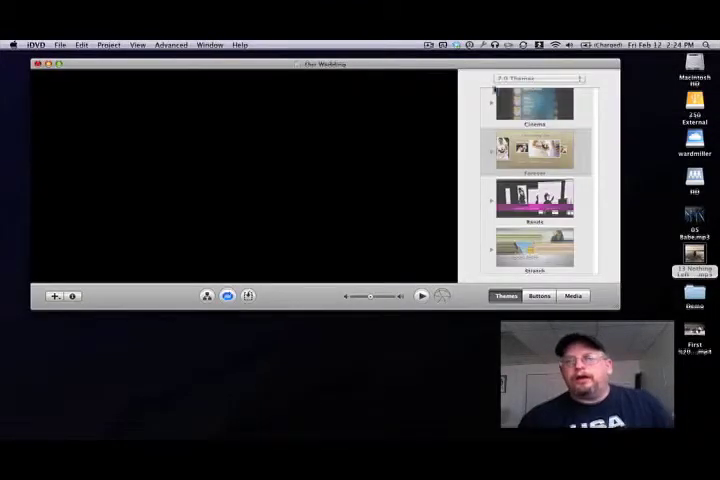
# Edit the 'Our Wedding' menu title and choose a font for it from the title font list
pyautogui.click(536, 150)
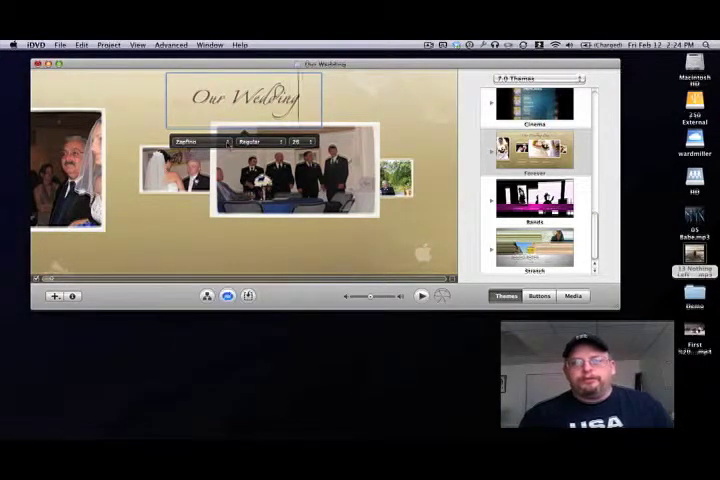
pyautogui.click(200, 140)
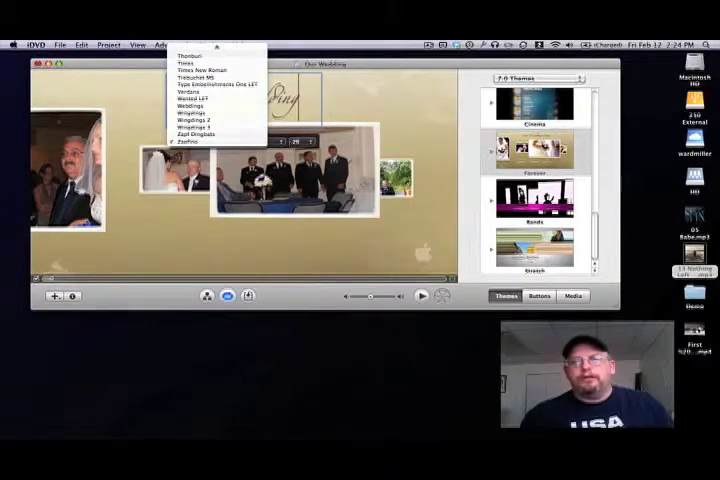
pyautogui.click(188, 136)
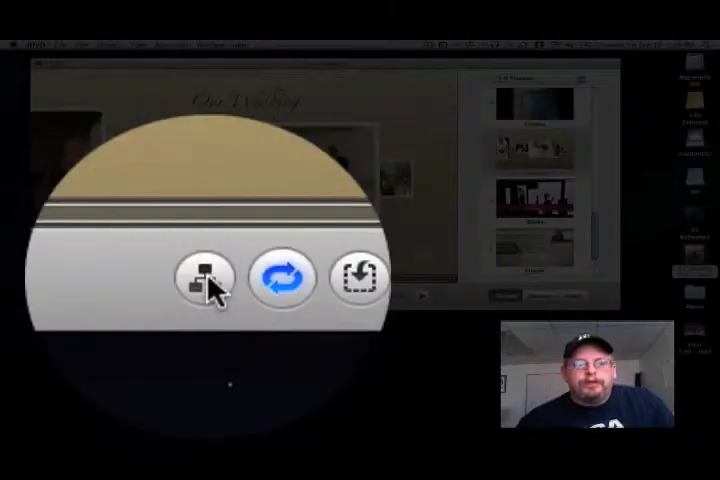
pyautogui.moveTo(204, 278)
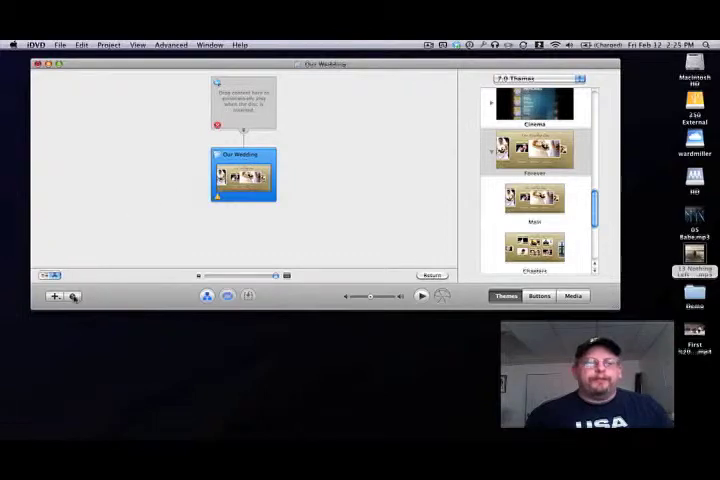
# Add a slideshow named My Slideshow beneath the Our Wedding menu
pyautogui.click(52, 296)
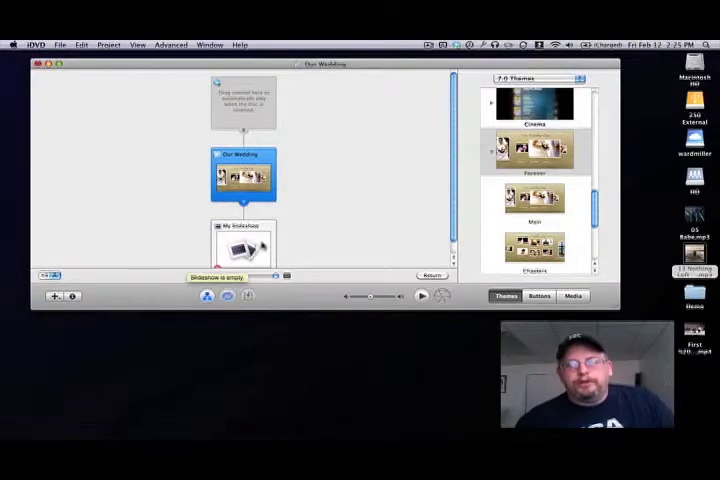
pyautogui.click(52, 296)
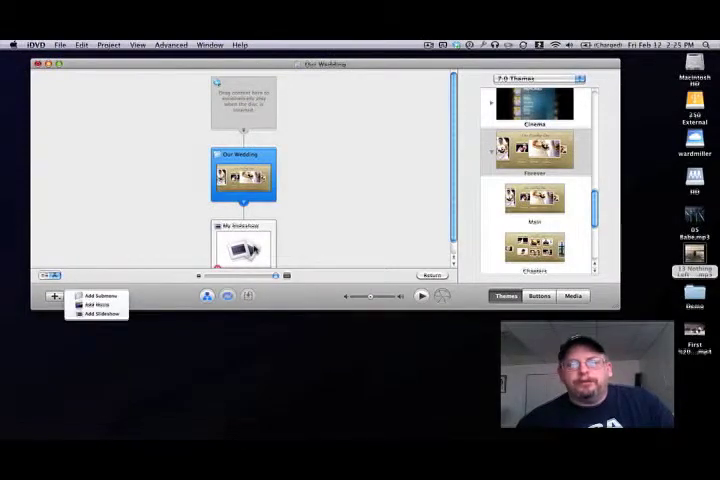
pyautogui.click(98, 312)
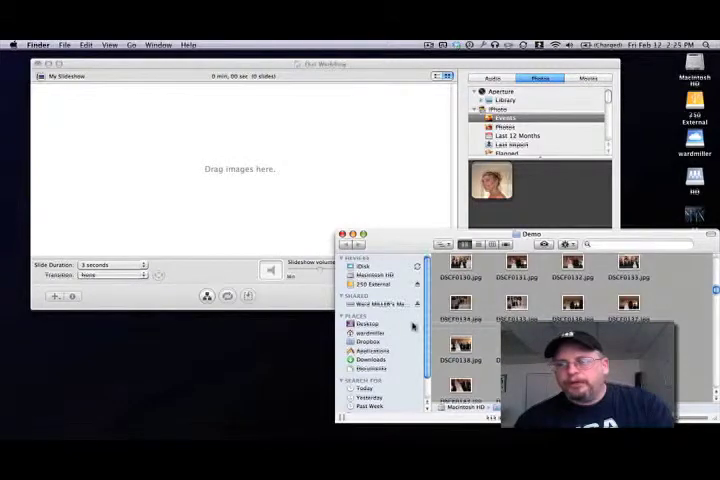
# Scroll through the wedding photos being added as slides to the slideshow
pyautogui.scroll(-3)
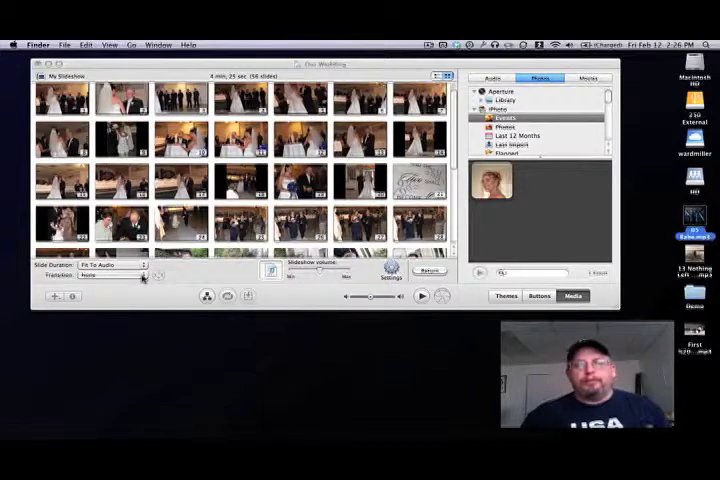
# Choose a transition between slides and change a playback checkbox in the slideshow Settings
pyautogui.click(110, 276)
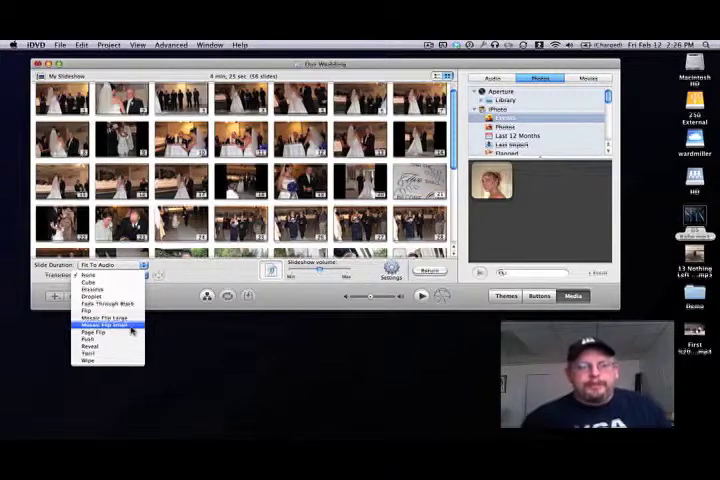
pyautogui.click(90, 274)
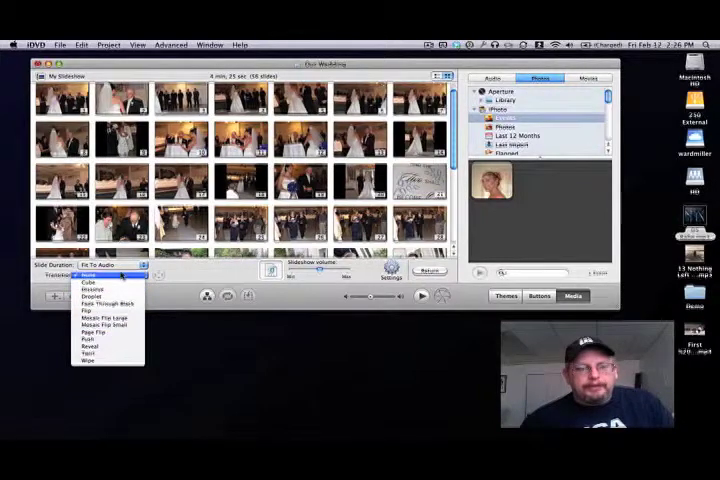
pyautogui.click(96, 296)
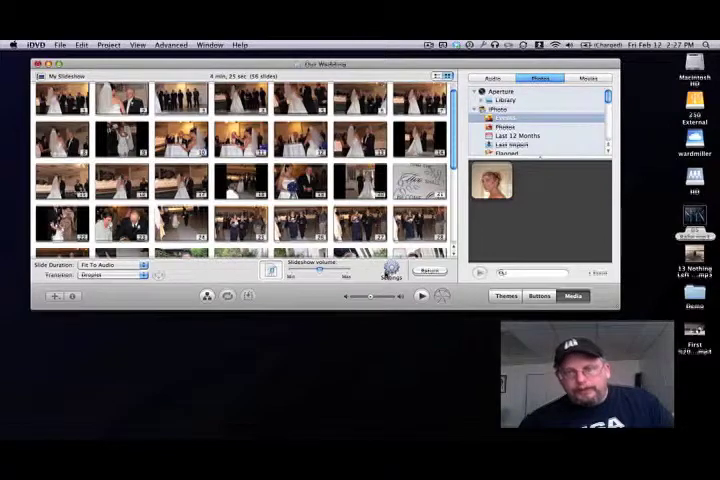
pyautogui.click(390, 272)
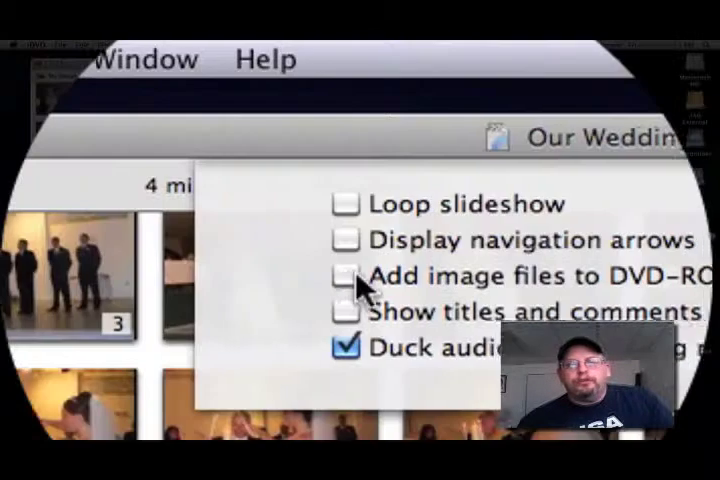
pyautogui.click(344, 272)
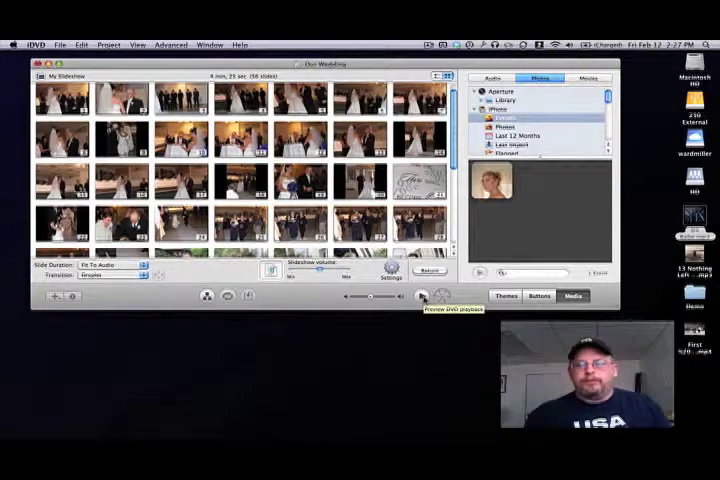
# Return from the slideshow editor to the project map
pyautogui.click(422, 296)
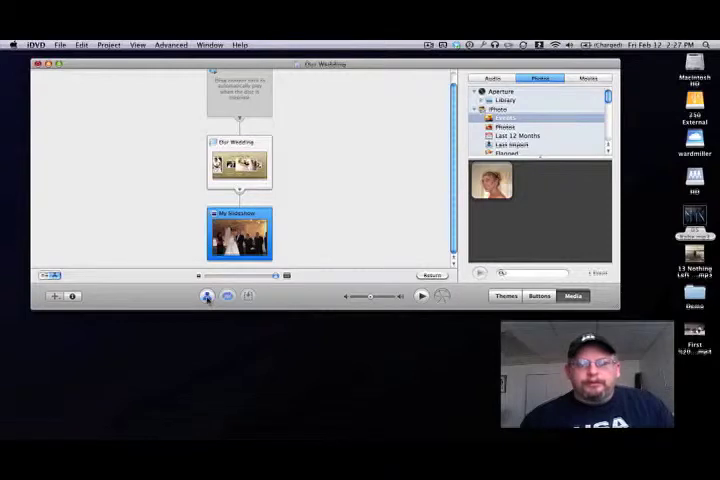
pyautogui.moveTo(206, 296)
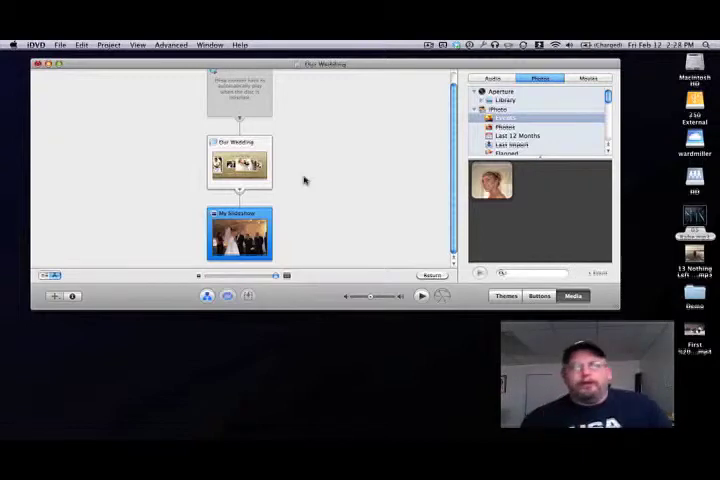
# Select the Our Wedding menu and add a movie item beside My Slideshow
pyautogui.click(240, 160)
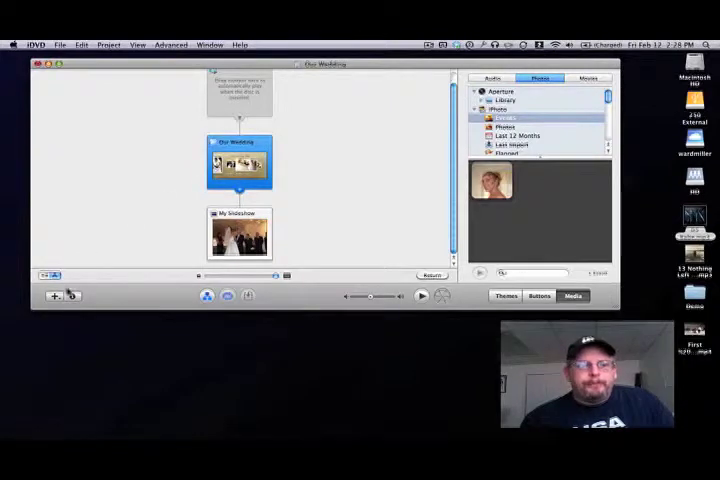
pyautogui.click(52, 294)
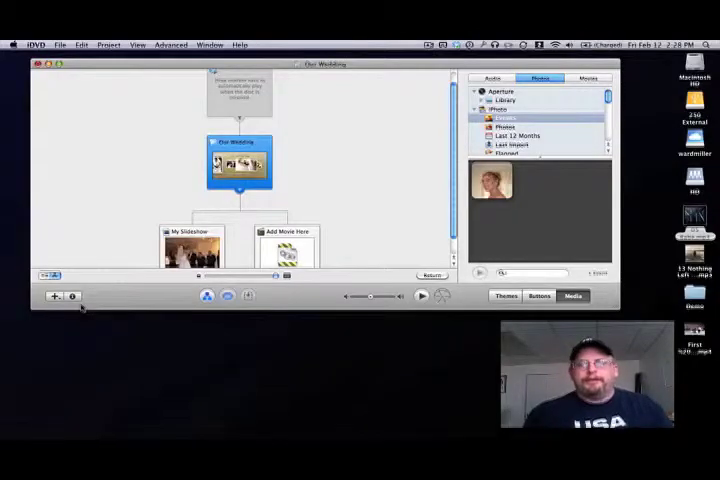
pyautogui.click(288, 236)
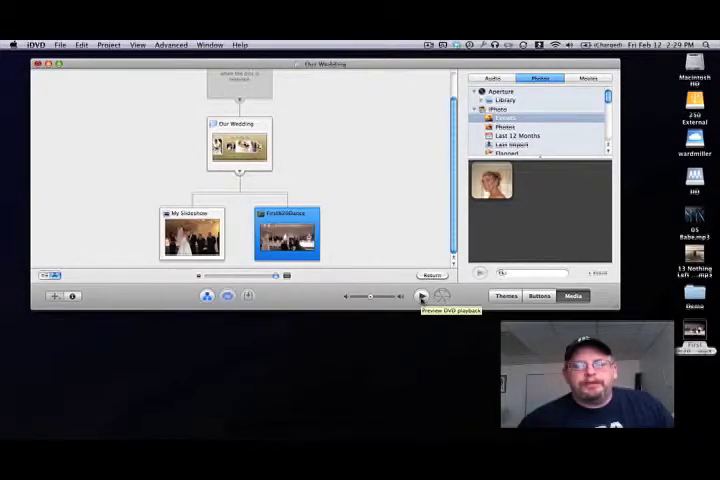
# Open the Our Wedding menu from the map view, now listing My Slideshow and the First Dance movie
pyautogui.click(420, 296)
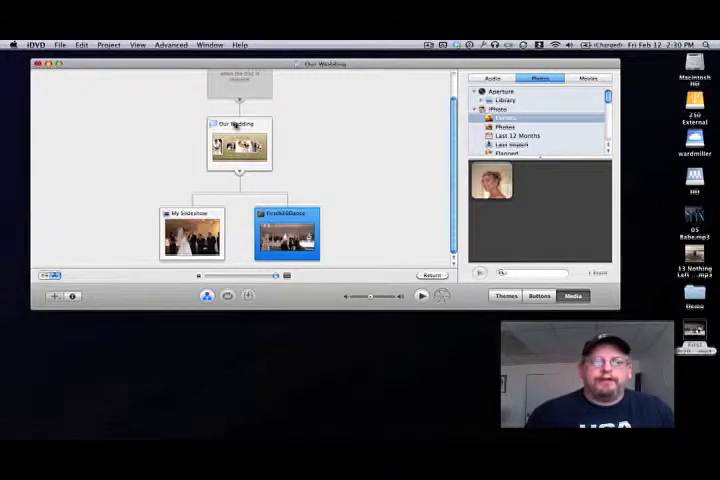
pyautogui.click(238, 144)
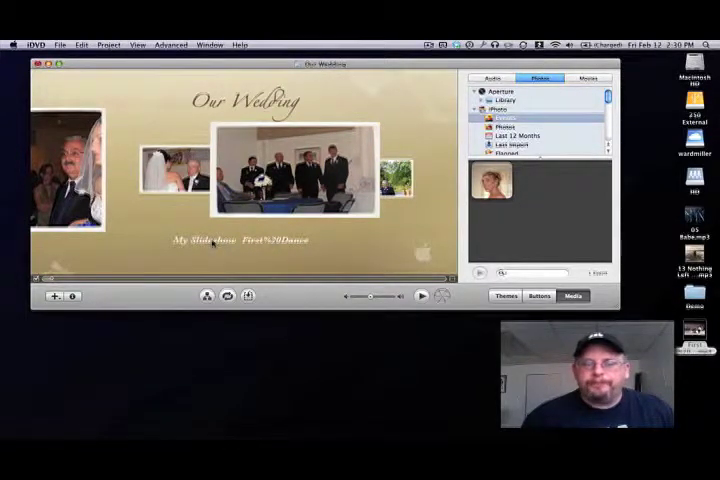
# Begin retitling the slideshow entry to 'Pictures' and the movie to 'Our First Dance'
pyautogui.doubleClick(204, 240)
pyautogui.write('Pictures')
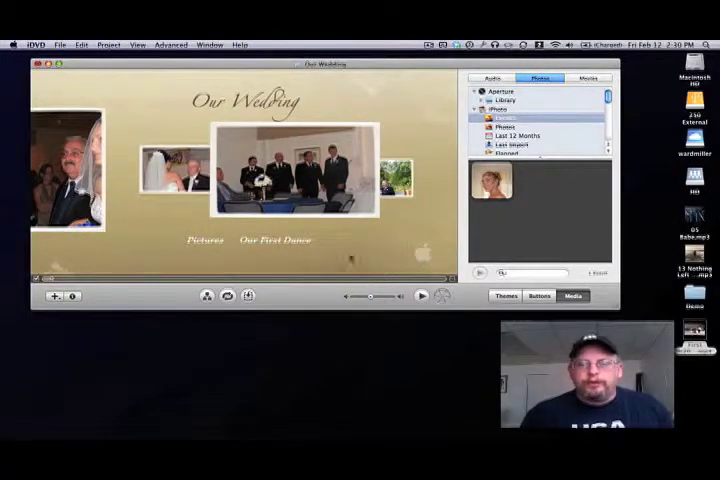
pyautogui.click(420, 296)
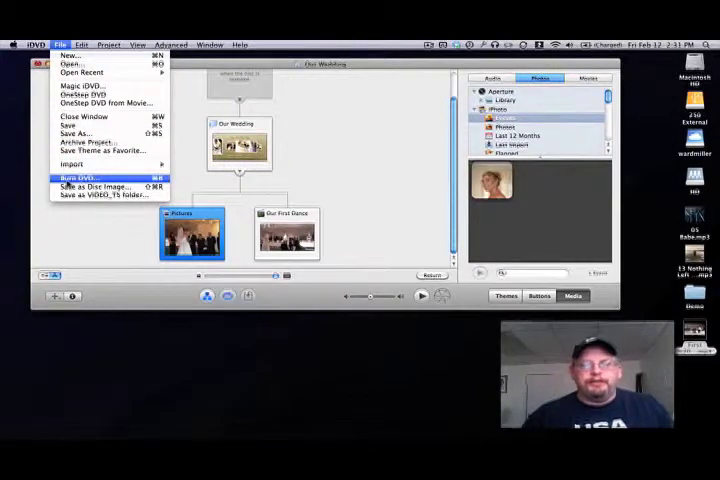
pyautogui.moveTo(90, 188)
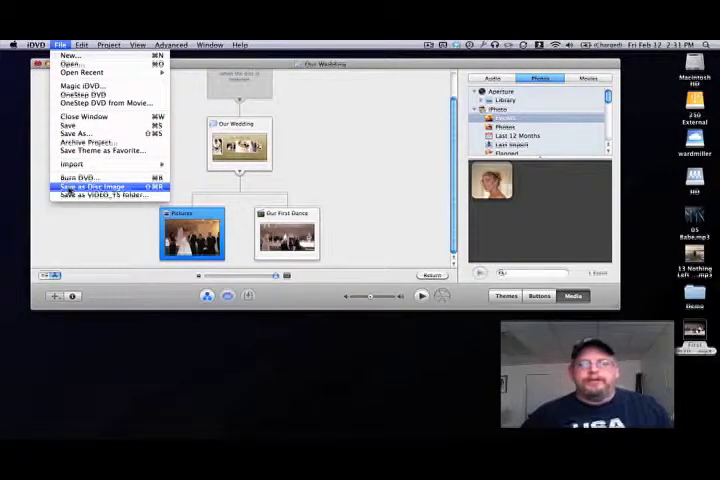